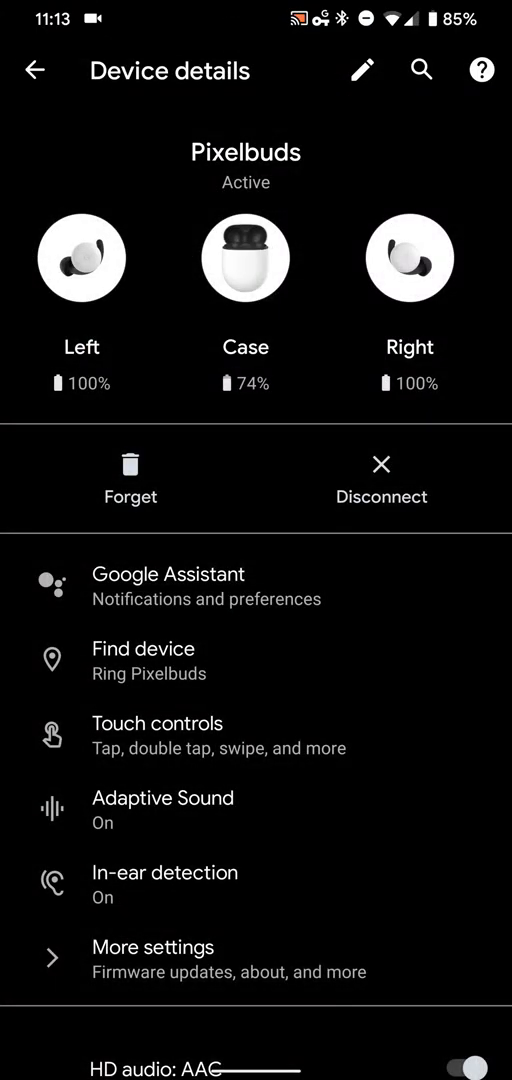
Step: Start renaming the earbuds, then cancel, keeping the name Pixelbuds
{"action": "left_click", "coordinate": [361, 70]}
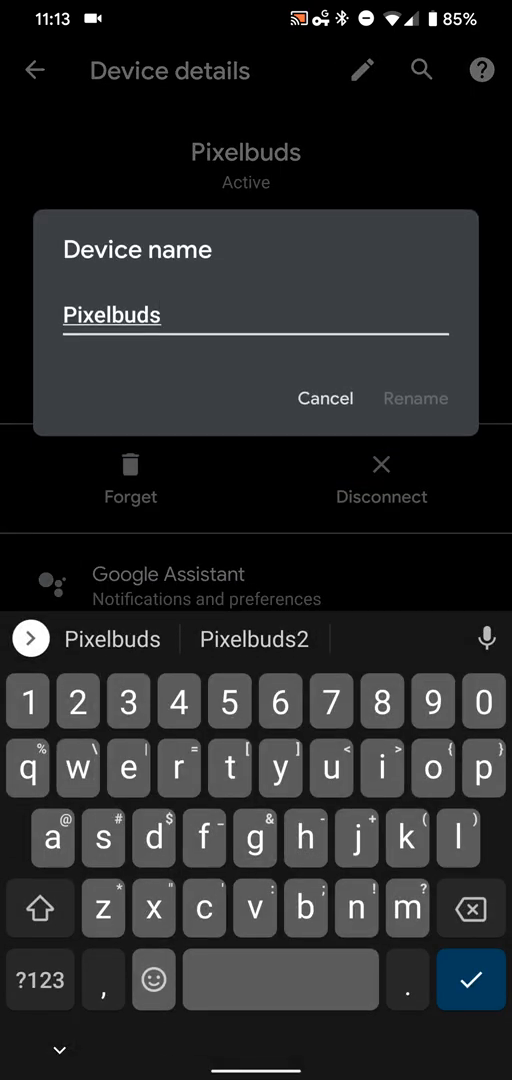
{"action": "left_click", "coordinate": [325, 398]}
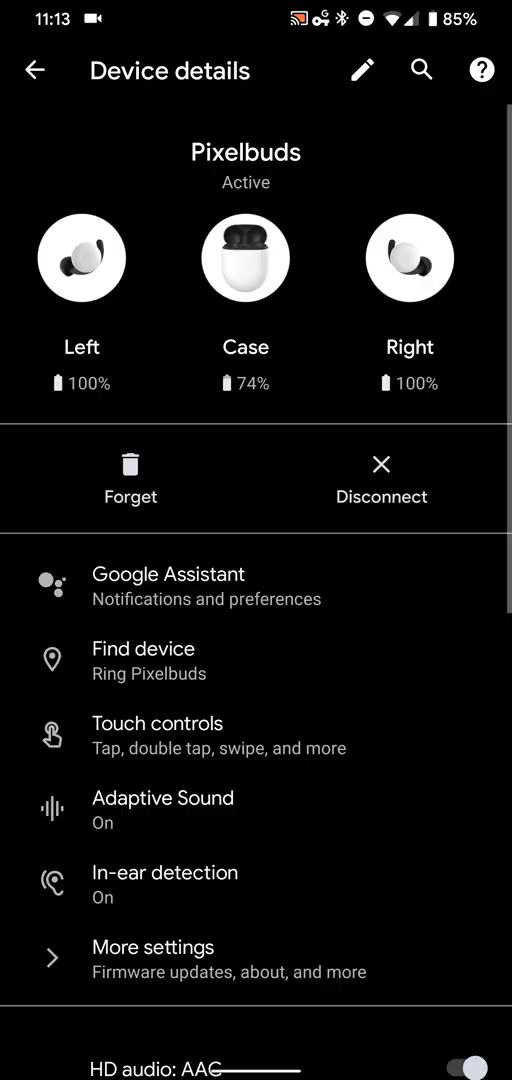
{"action": "left_click", "coordinate": [421, 70]}
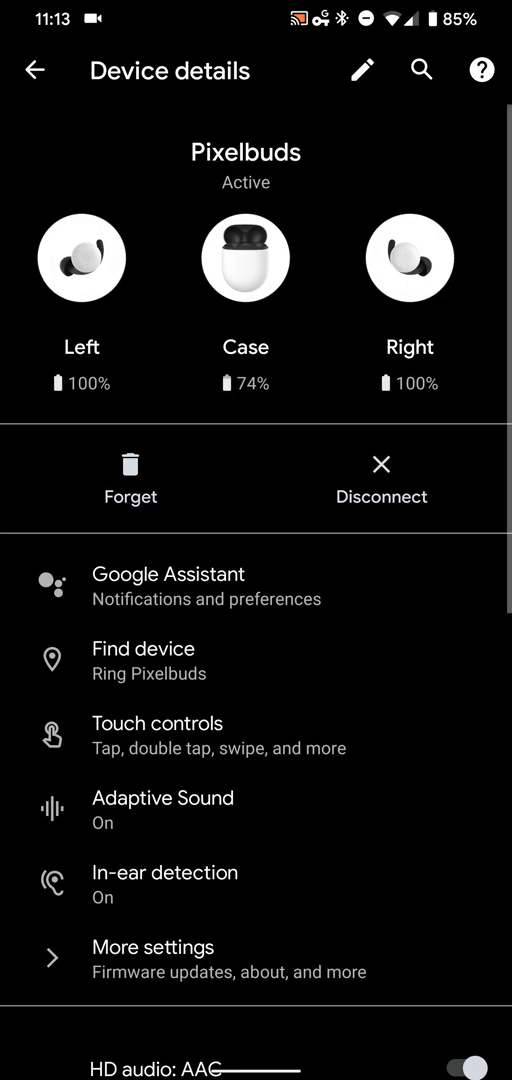
{"action": "left_click", "coordinate": [480, 70]}
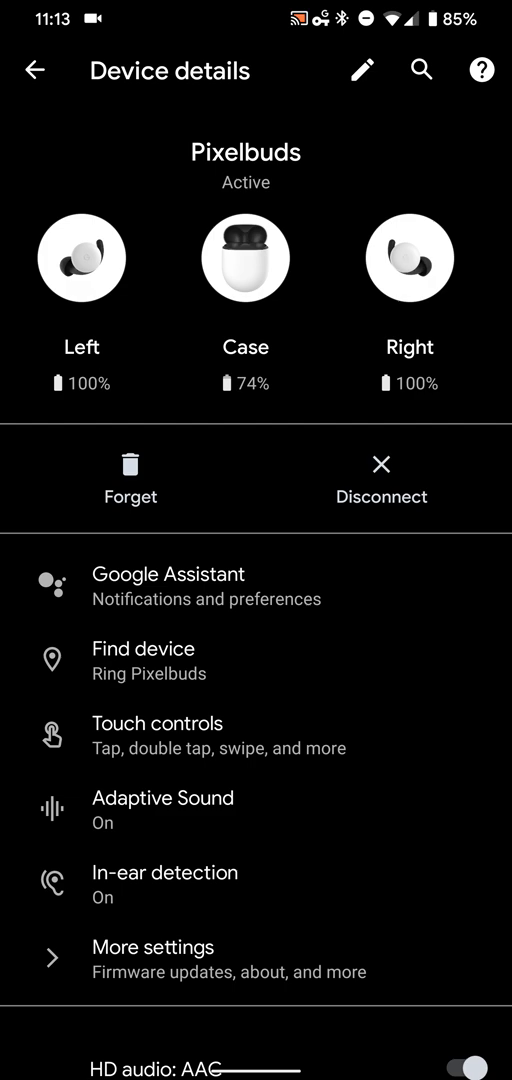
Step: Review Assistant settings (Connected, Google Pixel Buds, diagnostics on), then return to Device details
{"action": "scroll", "scroll_direction": "down", "scroll_amount": 3}
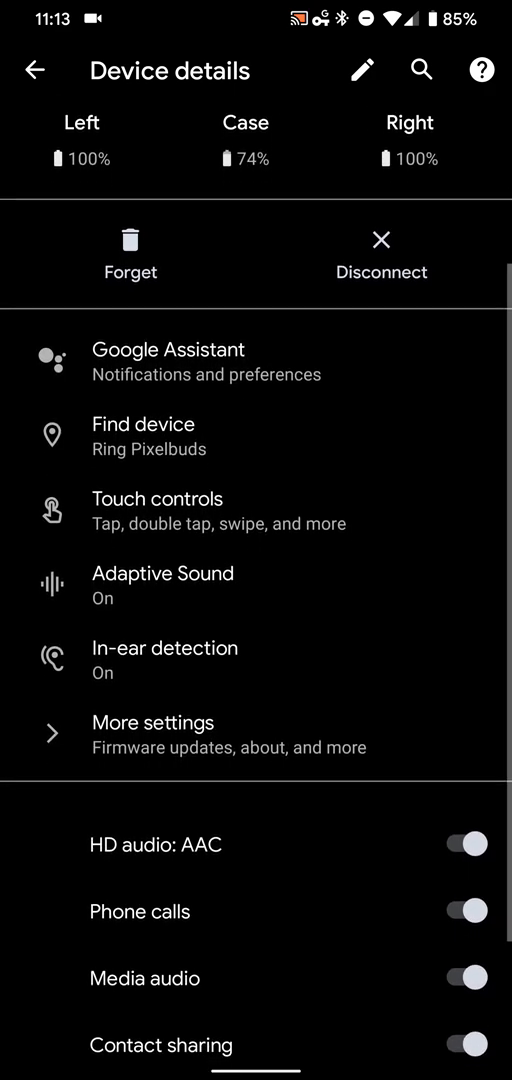
{"action": "scroll", "scroll_direction": "down", "scroll_amount": 3}
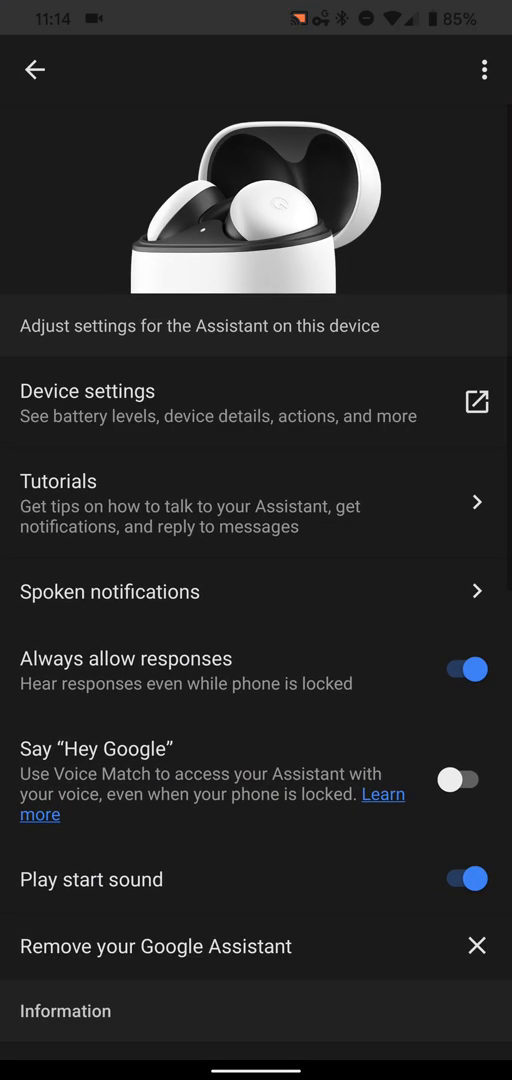
{"action": "scroll", "scroll_direction": "down", "scroll_amount": 3}
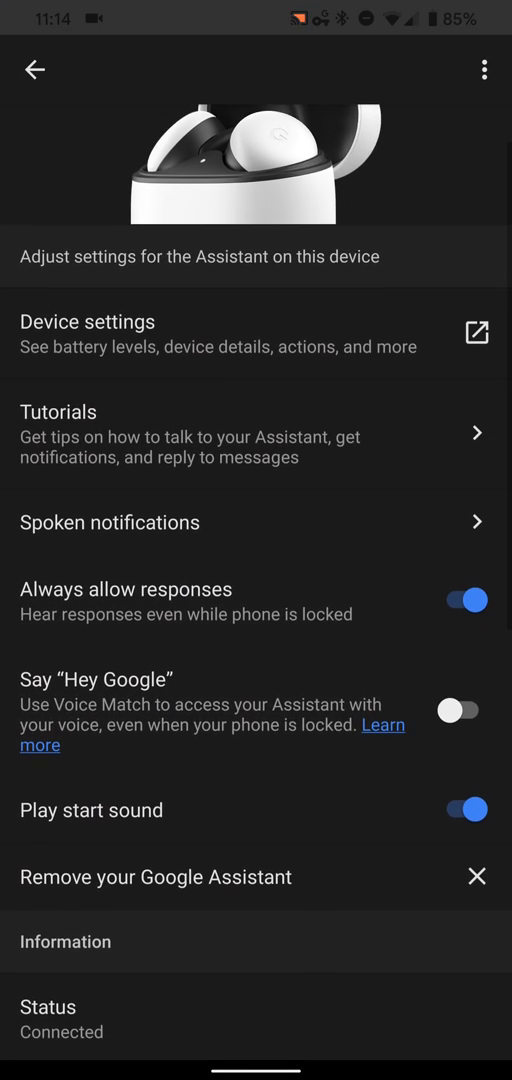
{"action": "scroll", "scroll_direction": "down", "scroll_amount": 3}
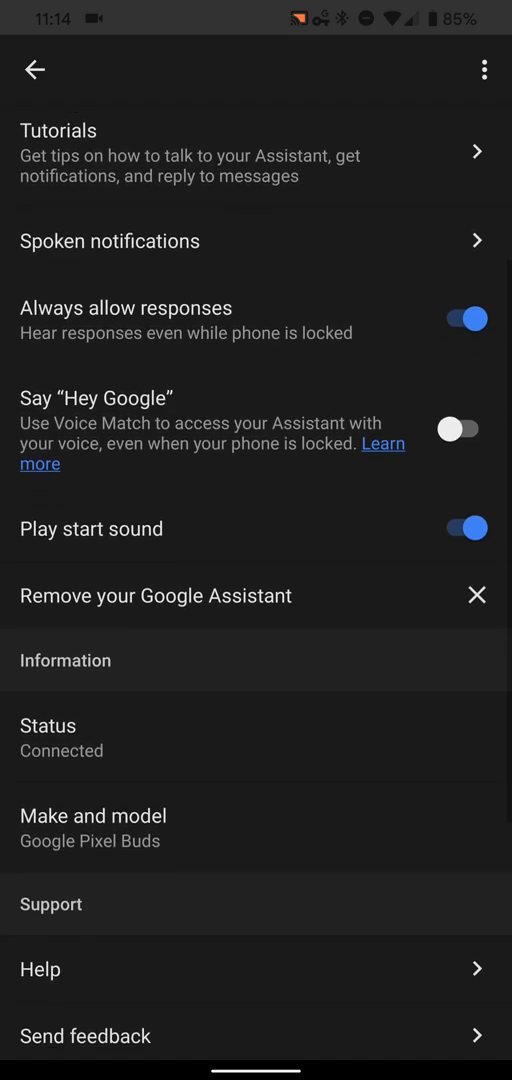
{"action": "scroll", "scroll_direction": "down", "scroll_amount": 3}
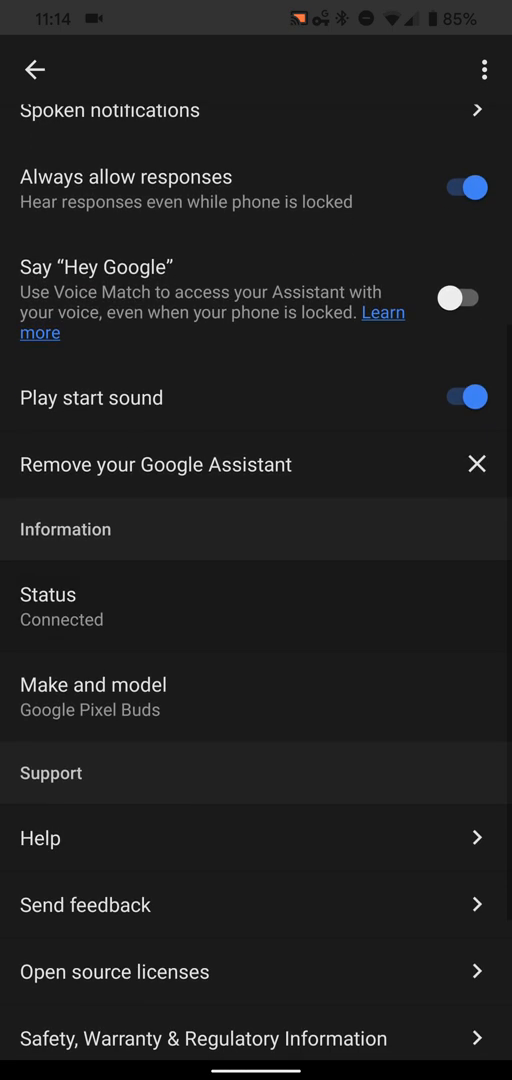
{"action": "scroll", "scroll_direction": "down", "scroll_amount": 3}
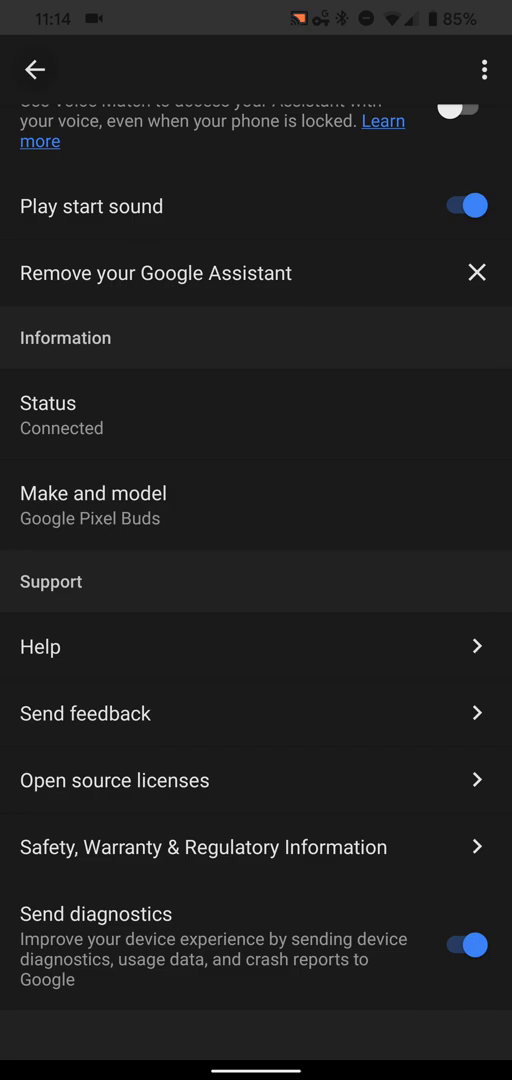
{"action": "left_click", "coordinate": [37, 70]}
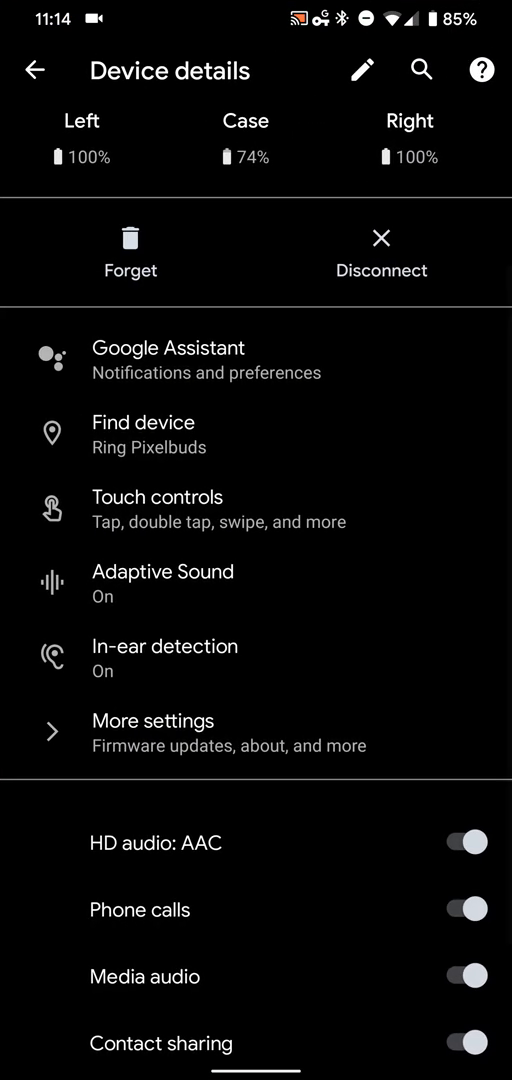
{"action": "left_click", "coordinate": [143, 422]}
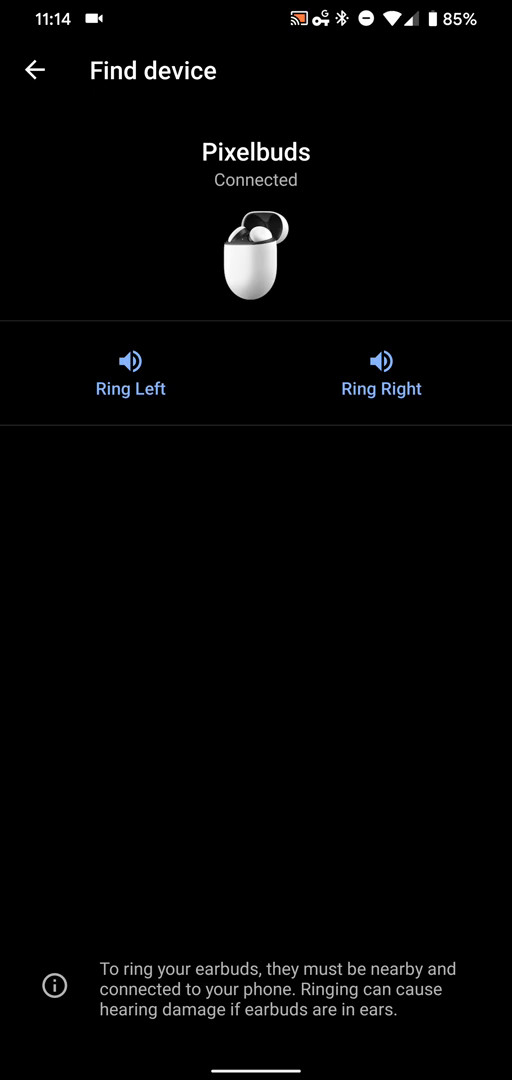
{"action": "left_click", "coordinate": [36, 70]}
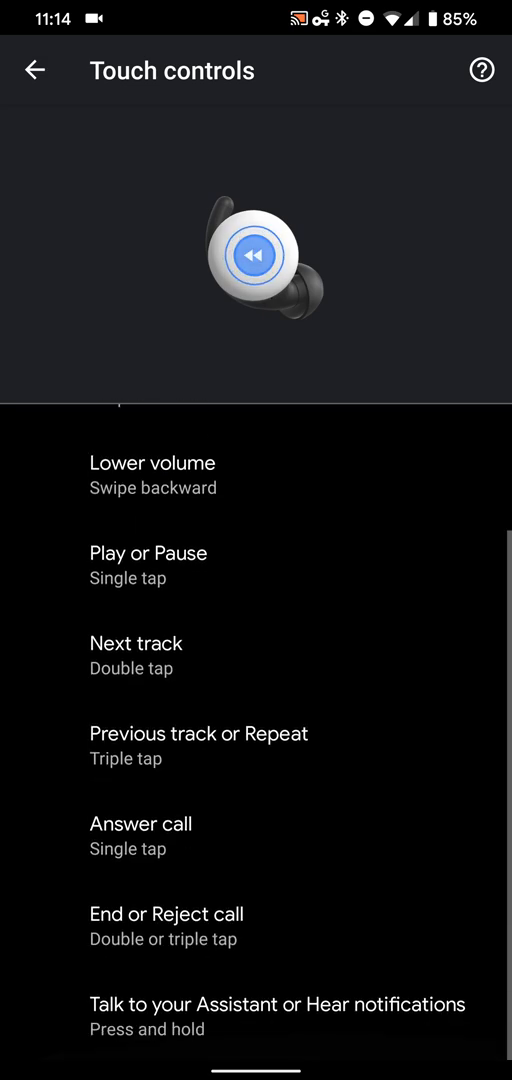
{"action": "left_click", "coordinate": [36, 70]}
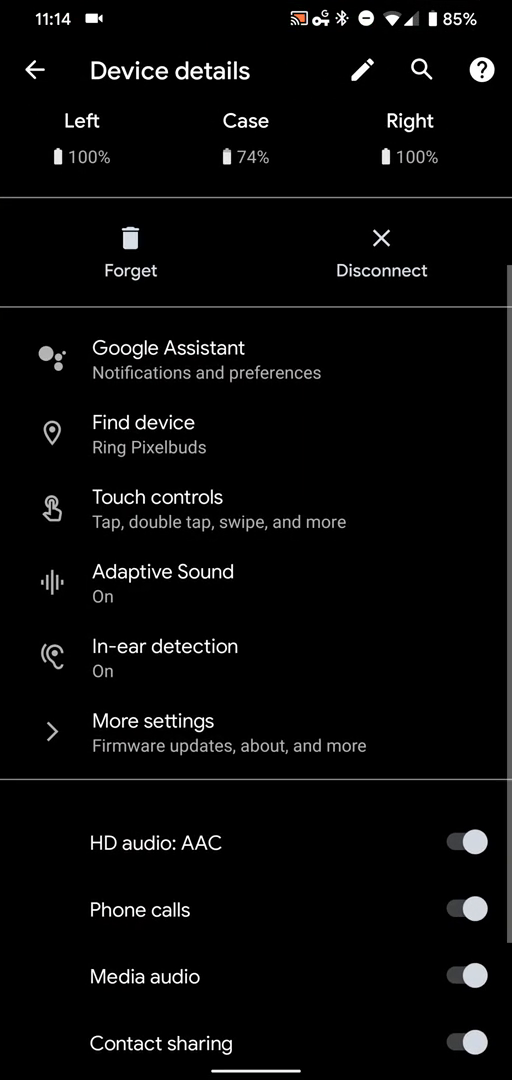
{"action": "left_click", "coordinate": [162, 583]}
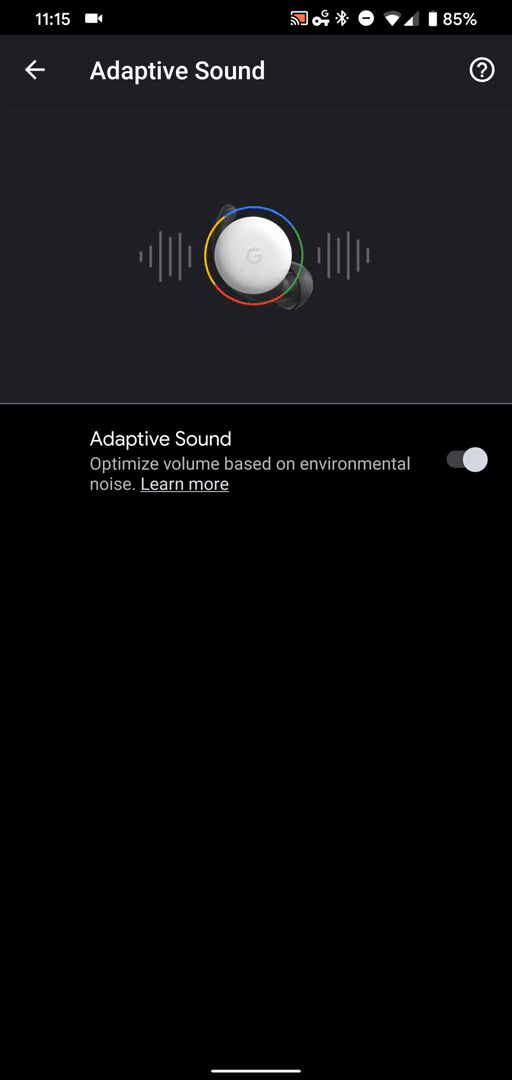
{"action": "left_click", "coordinate": [36, 70]}
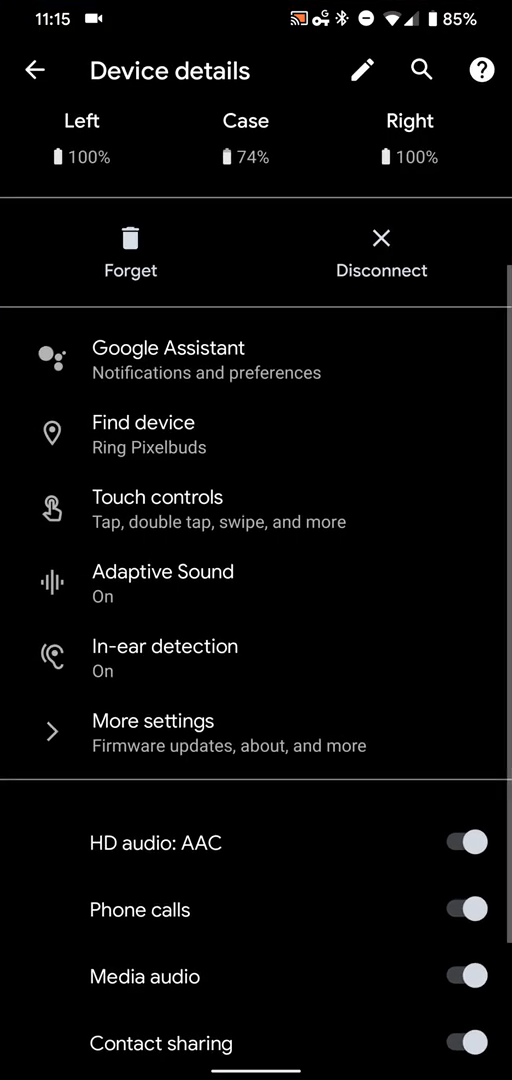
{"action": "left_click", "coordinate": [165, 645]}
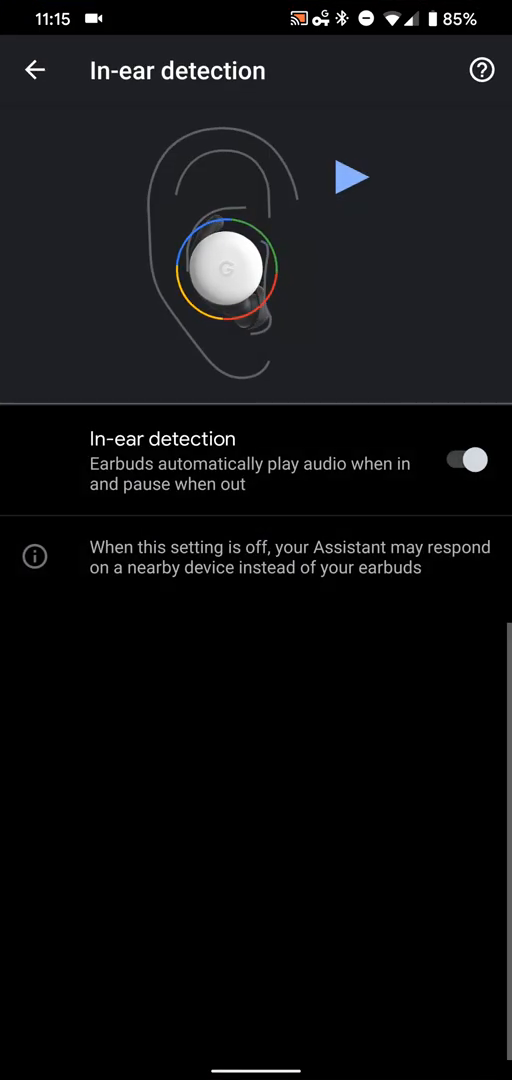
{"action": "left_click", "coordinate": [351, 176]}
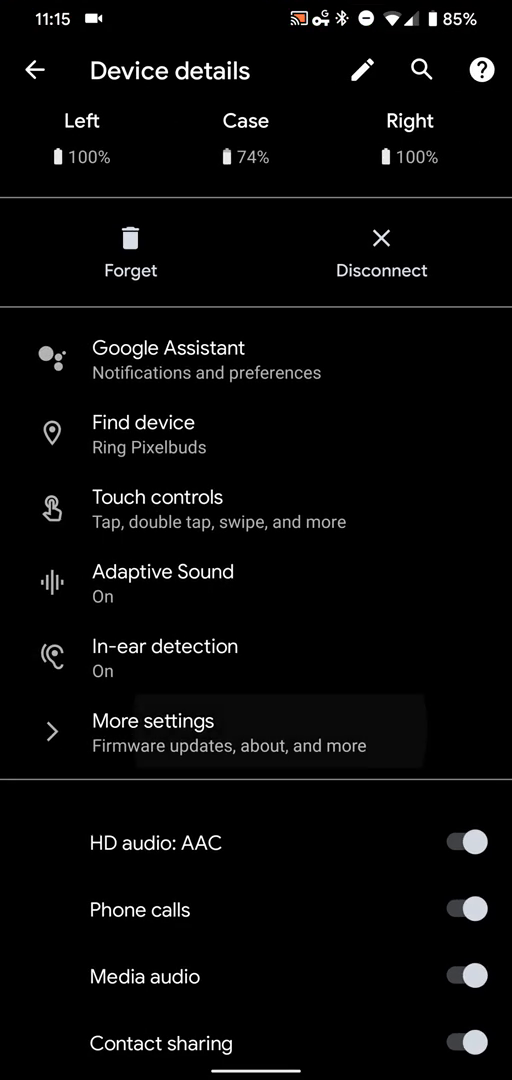
{"action": "left_click", "coordinate": [481, 70]}
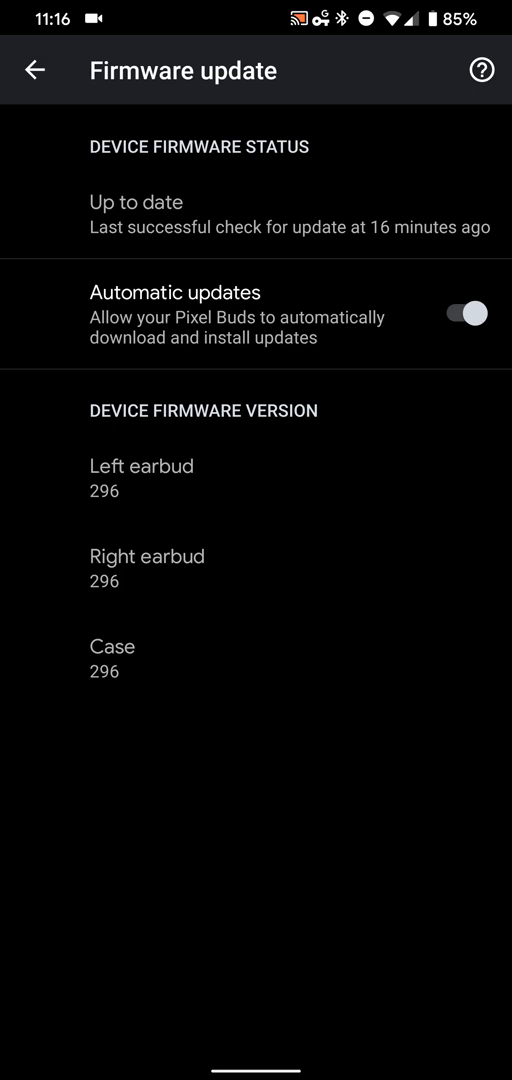
{"action": "left_click", "coordinate": [36, 70]}
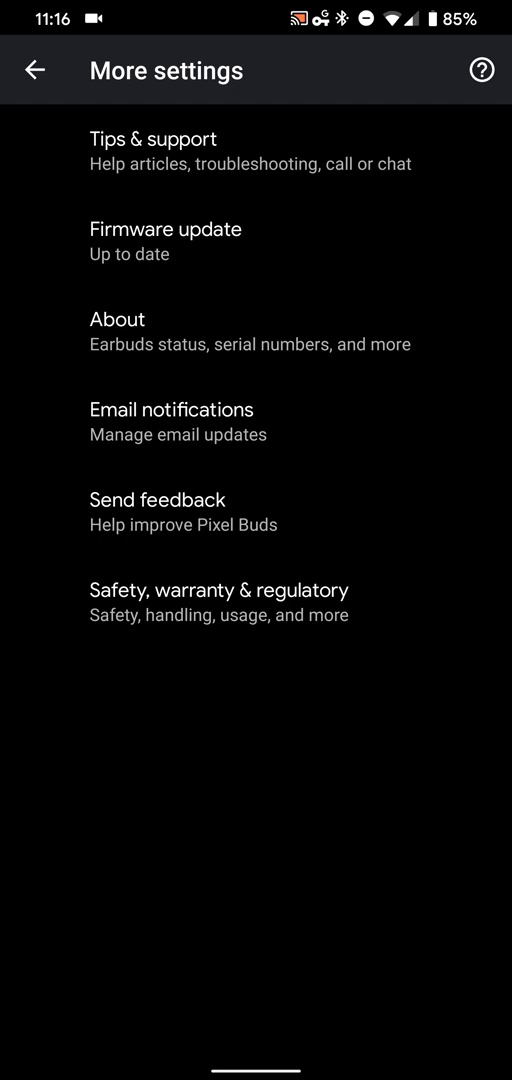
{"action": "left_click", "coordinate": [38, 70]}
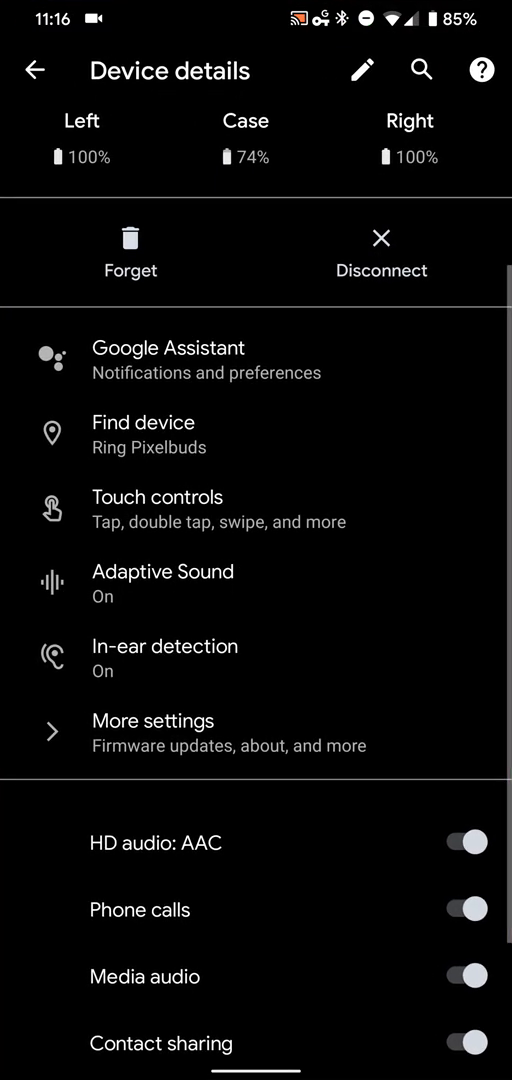